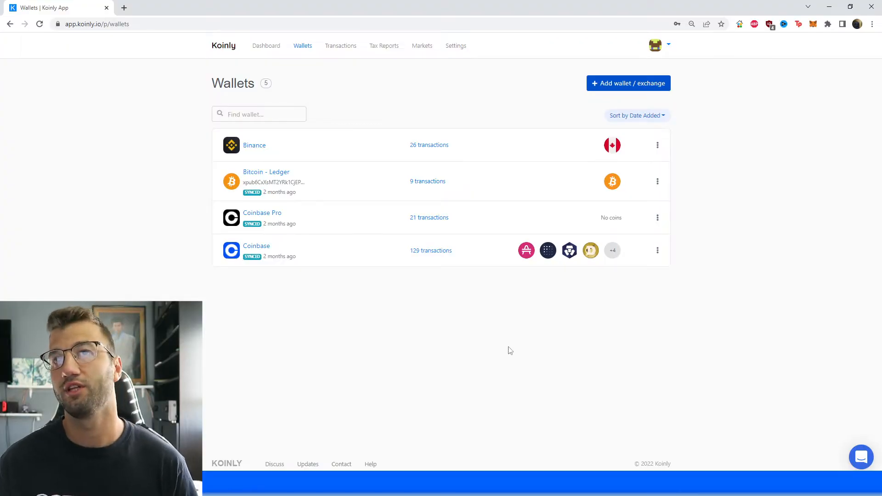
{"action": "mouse_move", "coordinate": [529, 371]}
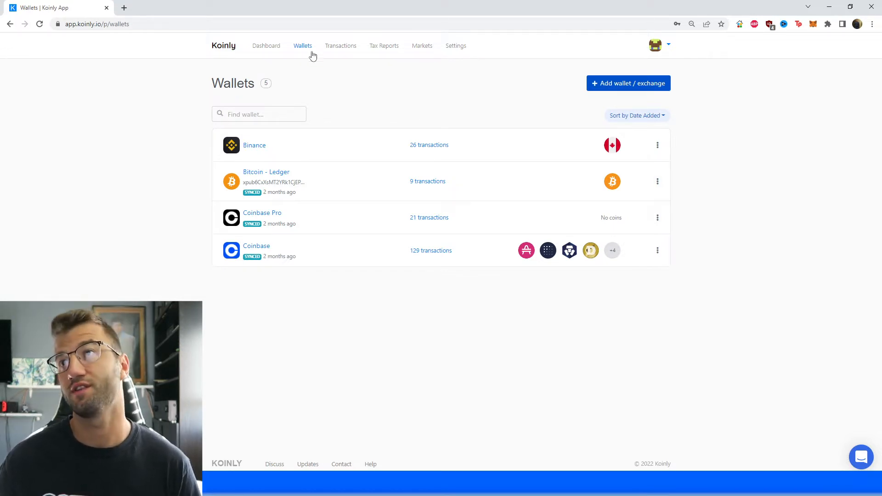
Search Koinly's wallet list for 'probit' and choose ProBit Exchange to open its API setup form
{"action": "left_click", "coordinate": [628, 83]}
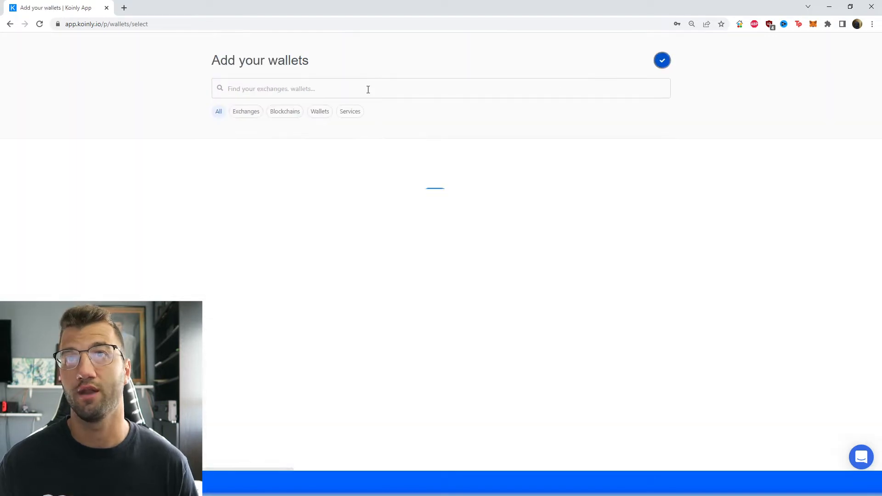
{"action": "type", "text": "probit"}
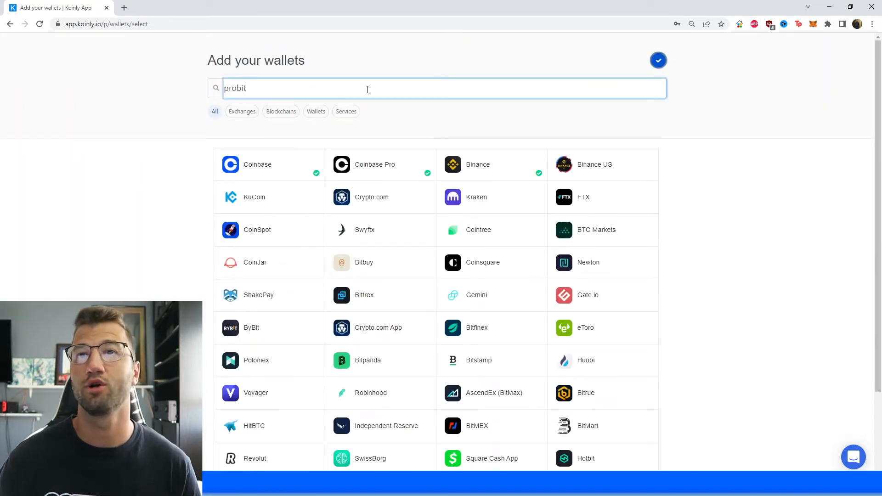
{"action": "type", "text": "probit"}
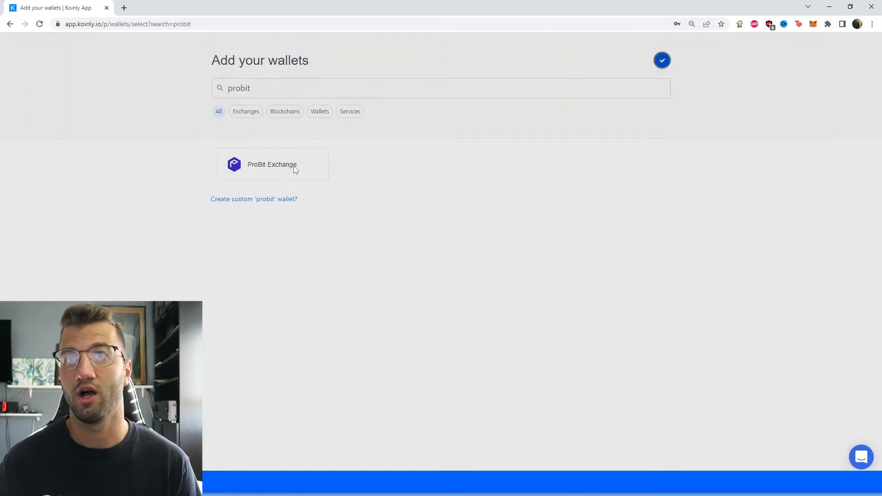
{"action": "left_click", "coordinate": [273, 164]}
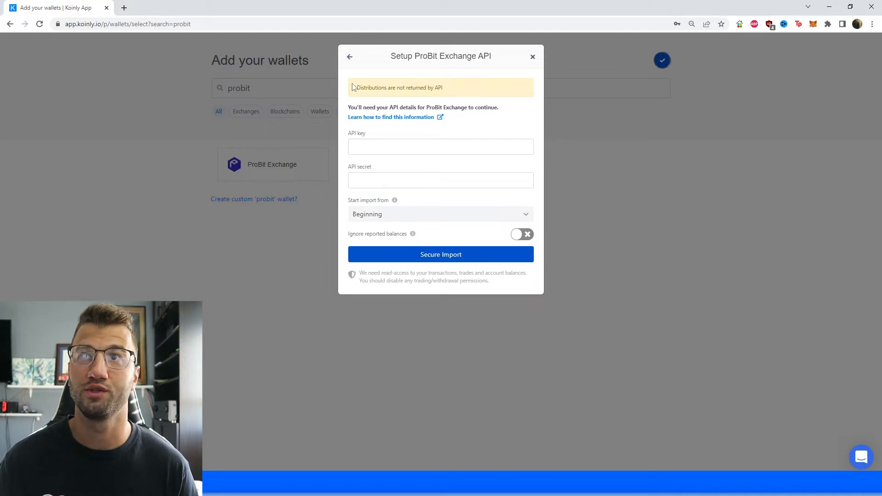
{"action": "mouse_move", "coordinate": [356, 103]}
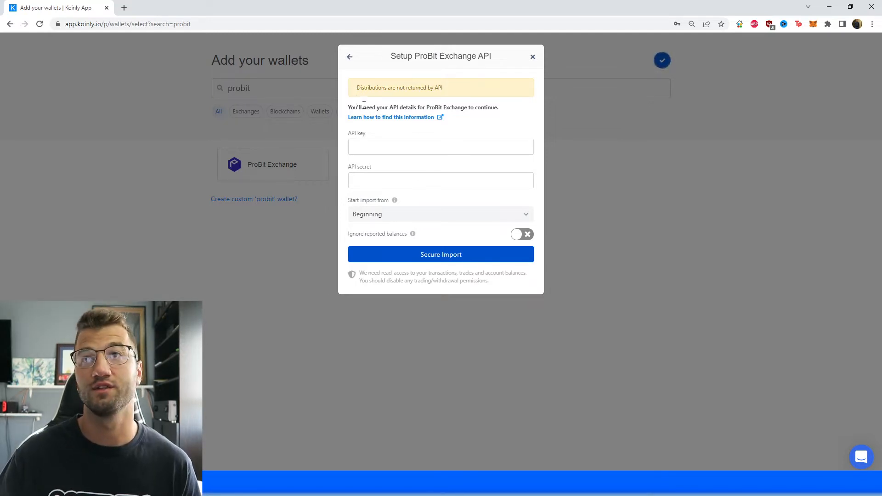
{"action": "mouse_move", "coordinate": [378, 83]}
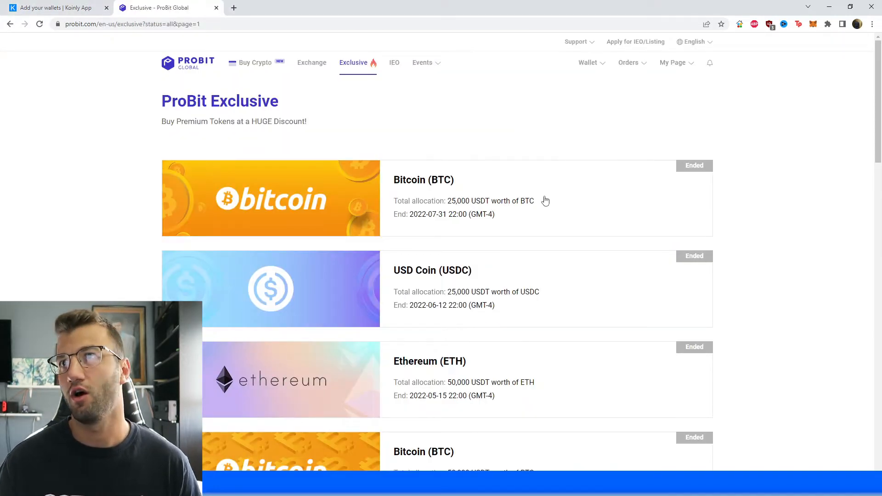
{"action": "mouse_move", "coordinate": [619, 139]}
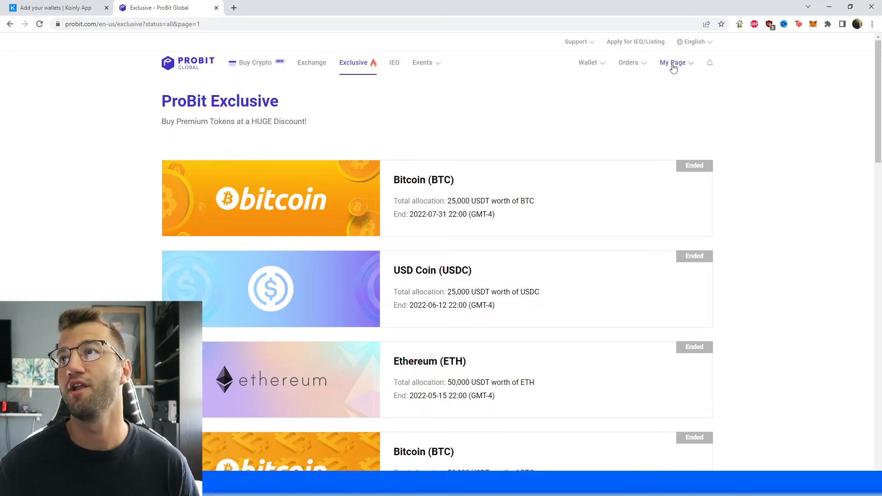
Delete ProBit's old API key, then create and email-verify a new key labelled 'koinly'
{"action": "left_click", "coordinate": [673, 63]}
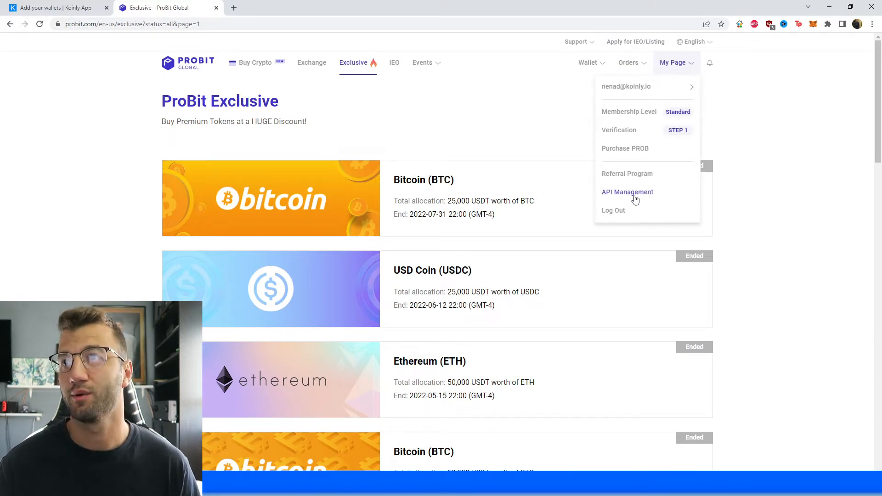
{"action": "left_click", "coordinate": [626, 192]}
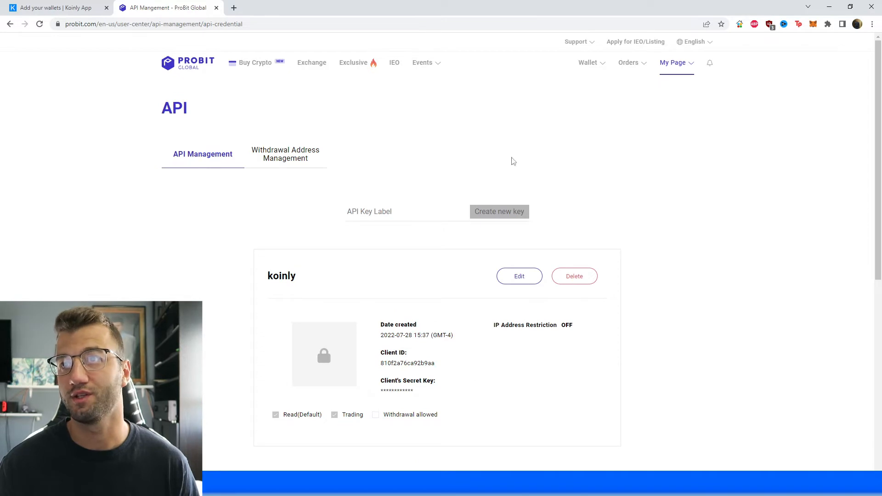
{"action": "left_click", "coordinate": [574, 277]}
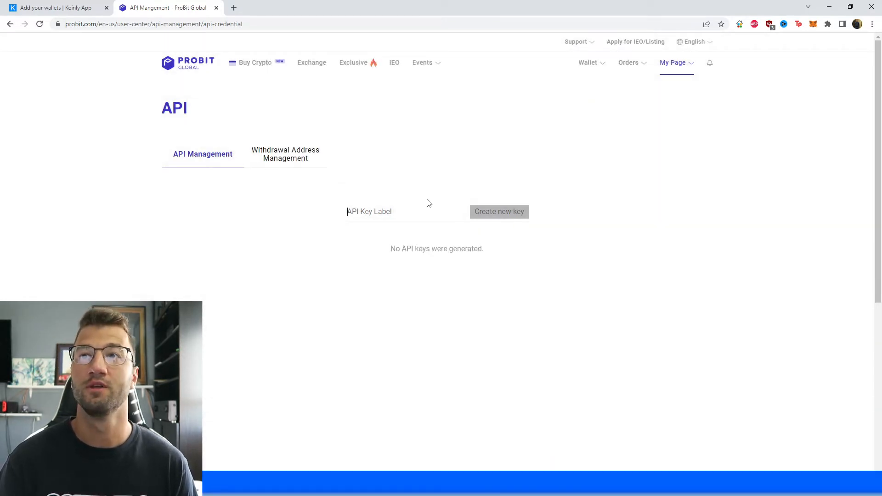
{"action": "type", "text": "koinly"}
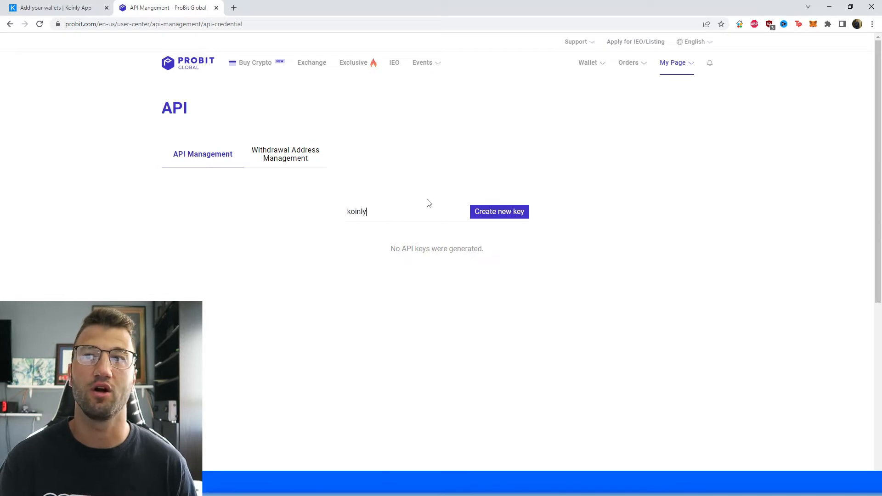
{"action": "left_click", "coordinate": [499, 212]}
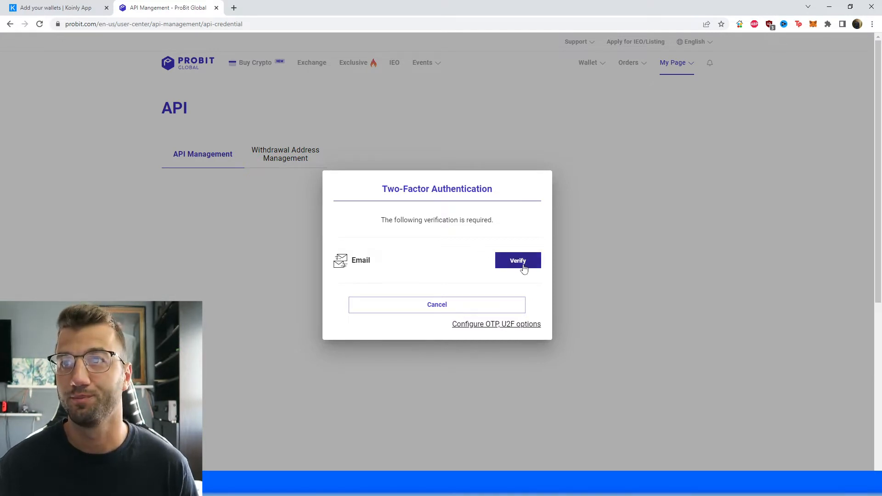
{"action": "left_click", "coordinate": [517, 260]}
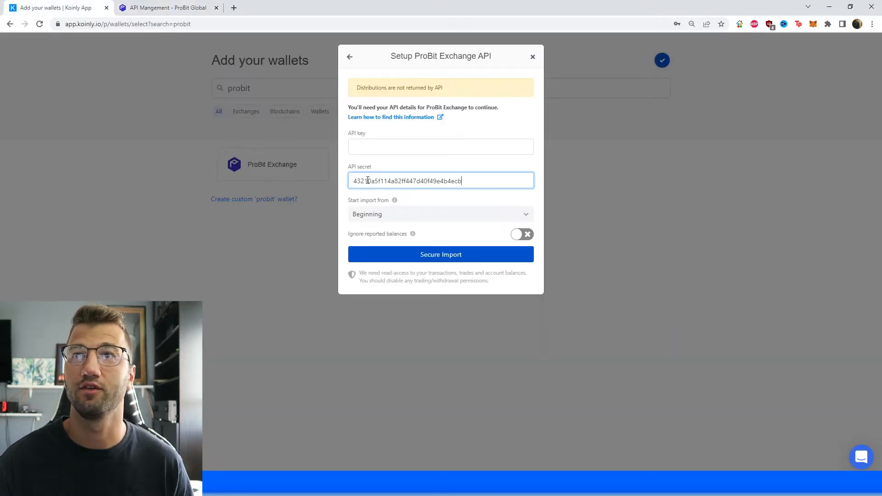
Enter the new ProBit API key and secret in Koinly and run Secure Import
{"action": "left_click", "coordinate": [166, 7]}
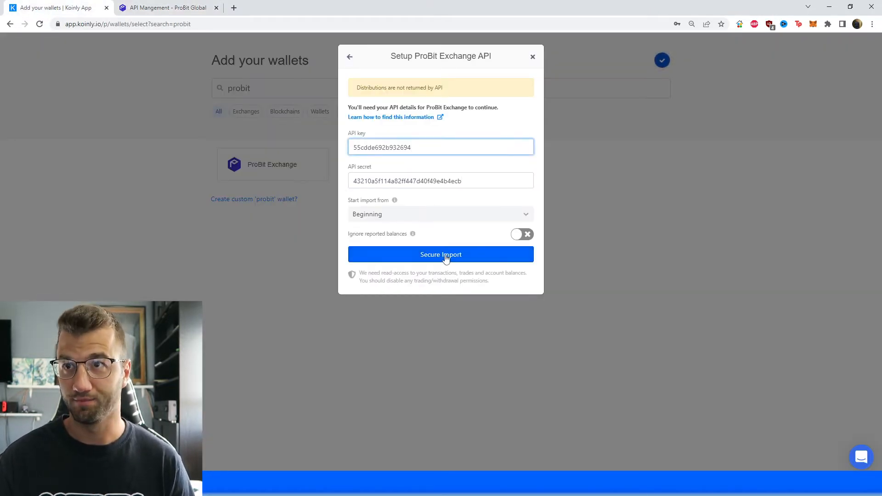
{"action": "left_click", "coordinate": [441, 254]}
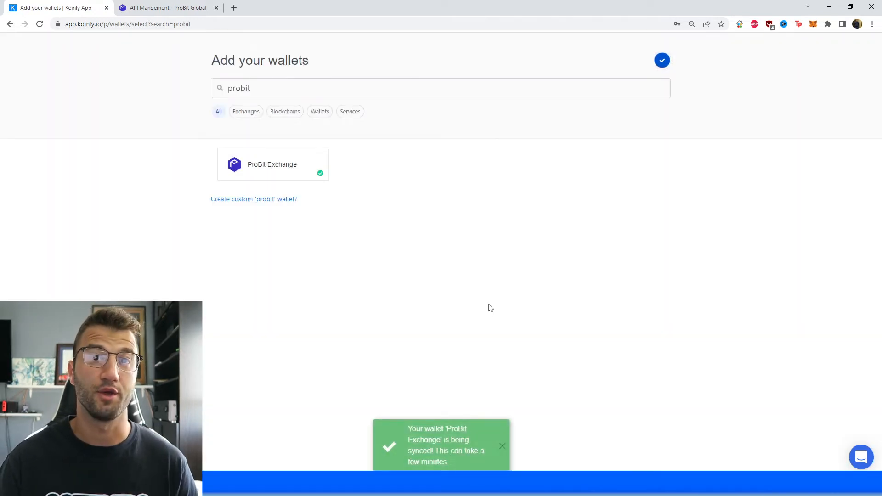
{"action": "left_click", "coordinate": [440, 88]}
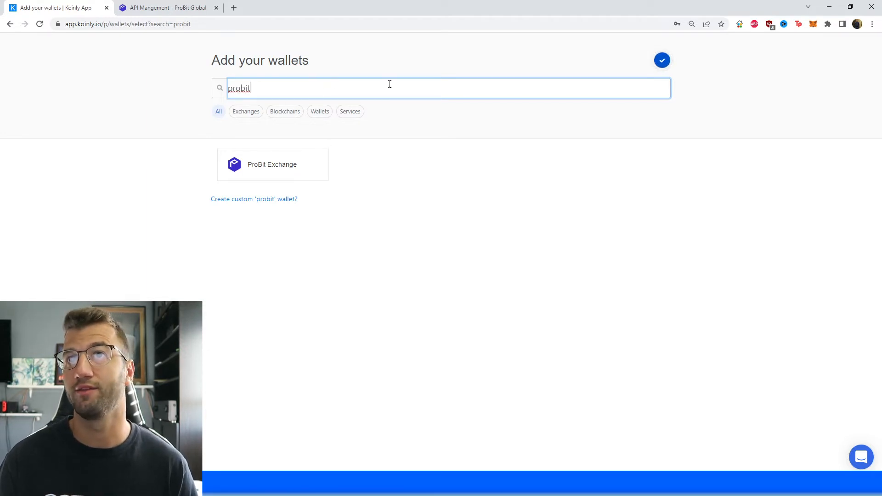
Add a second ProBit Exchange wallet using the Import from file option
{"action": "left_click", "coordinate": [273, 164]}
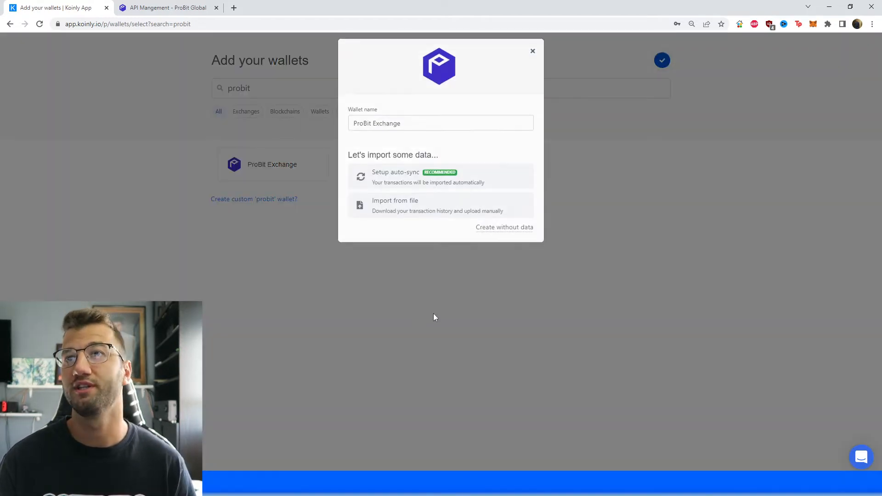
{"action": "left_click", "coordinate": [394, 201]}
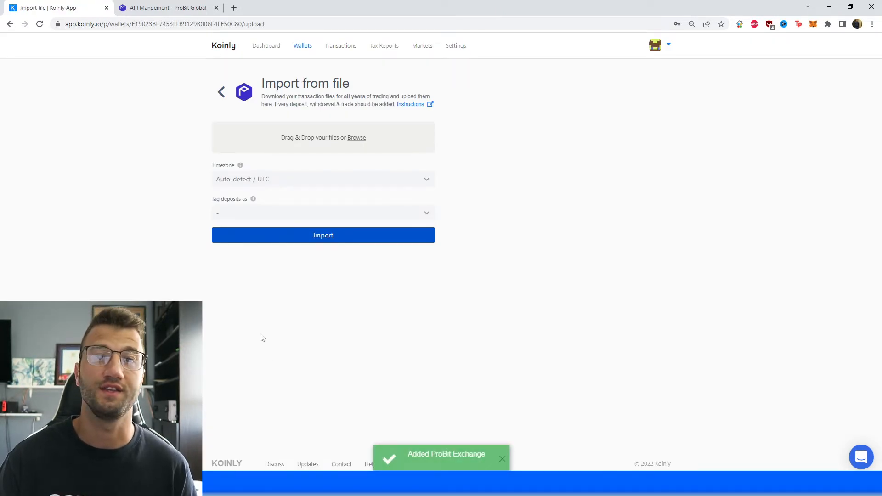
{"action": "left_click", "coordinate": [163, 7]}
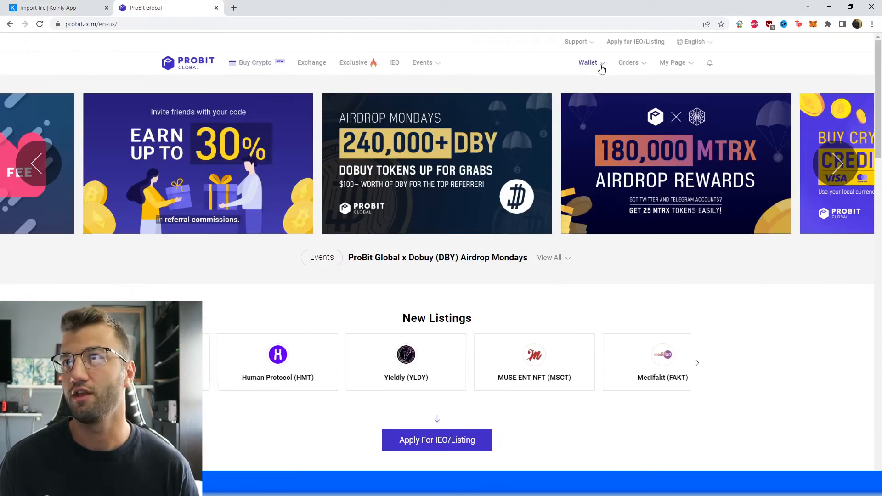
Download ProBit's Jul 1–31 2022 transaction history CSV and import it into the Koinly wallet
{"action": "left_click", "coordinate": [587, 62]}
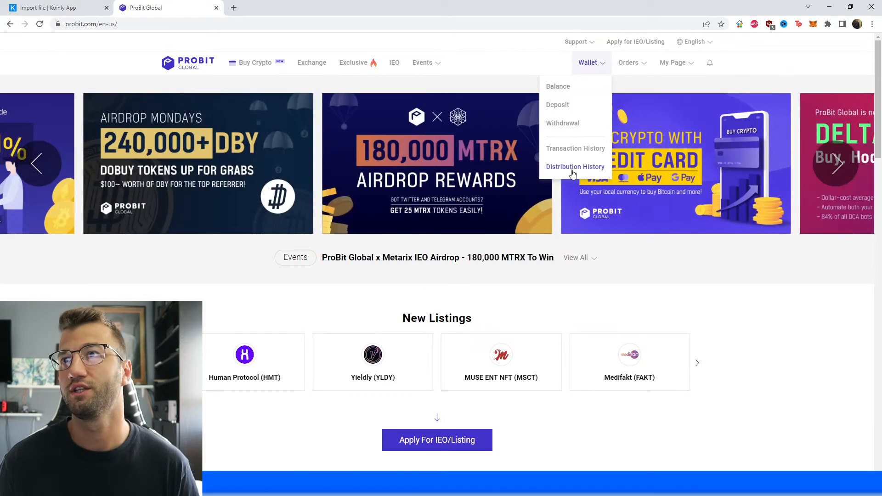
{"action": "left_click", "coordinate": [575, 148]}
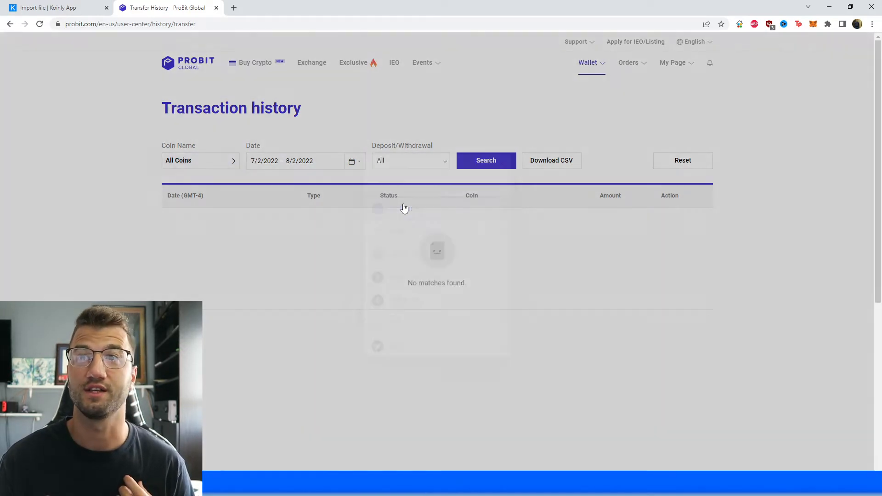
{"action": "left_click", "coordinate": [410, 161]}
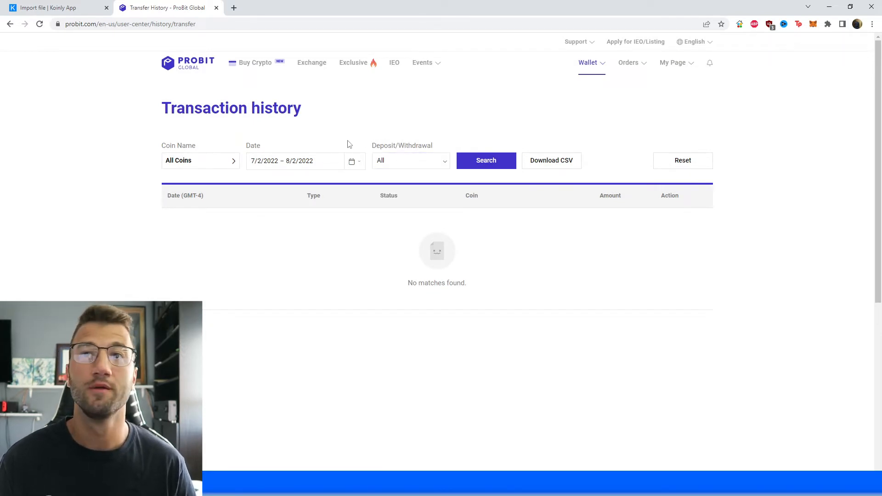
{"action": "mouse_move", "coordinate": [339, 176]}
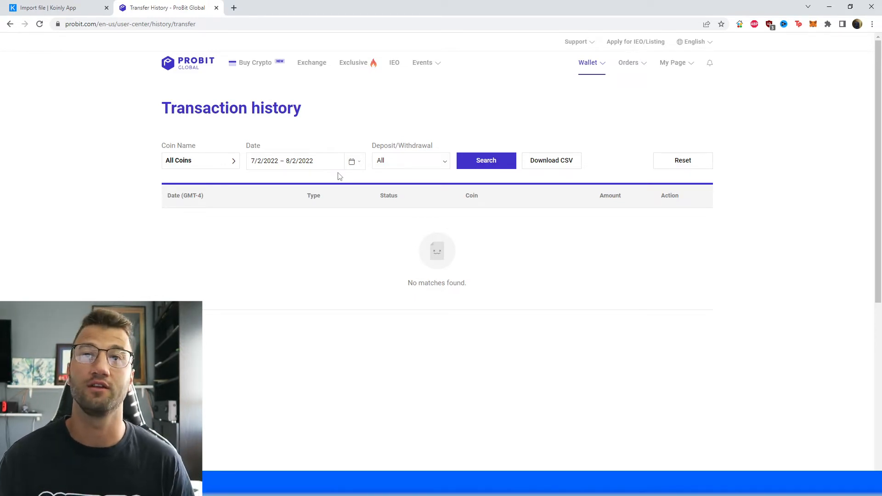
{"action": "mouse_move", "coordinate": [378, 196]}
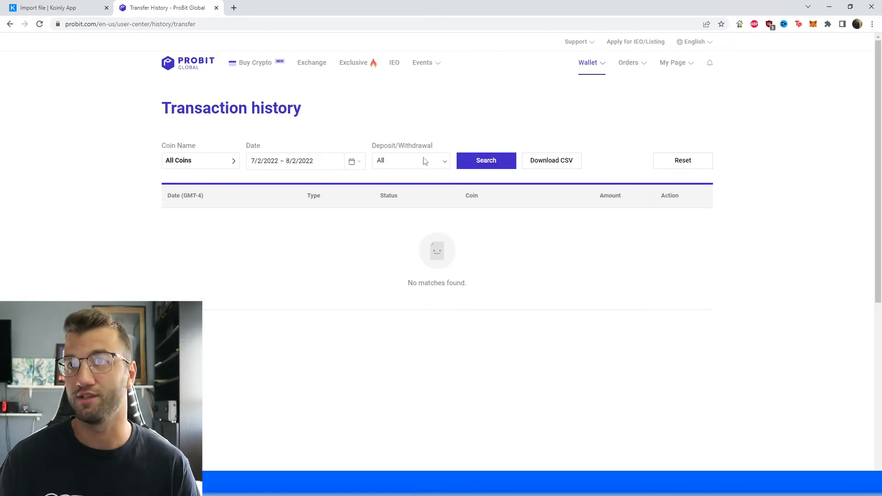
{"action": "left_click", "coordinate": [351, 161]}
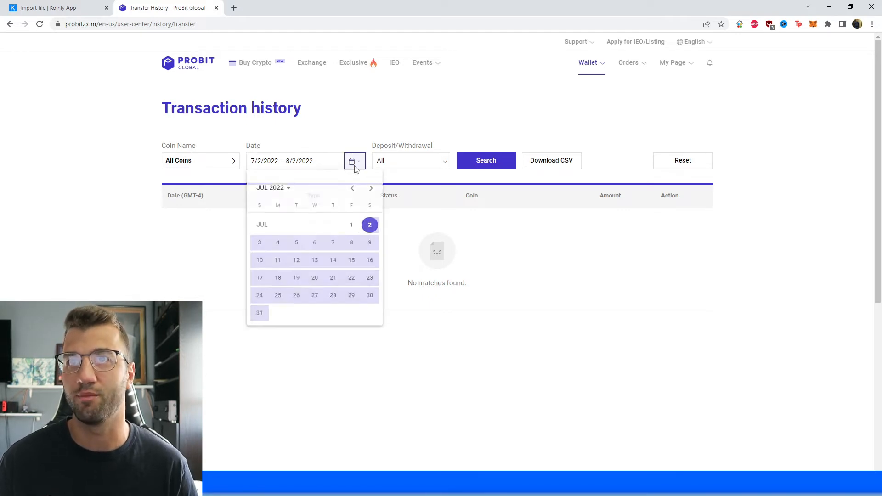
{"action": "left_click", "coordinate": [351, 226]}
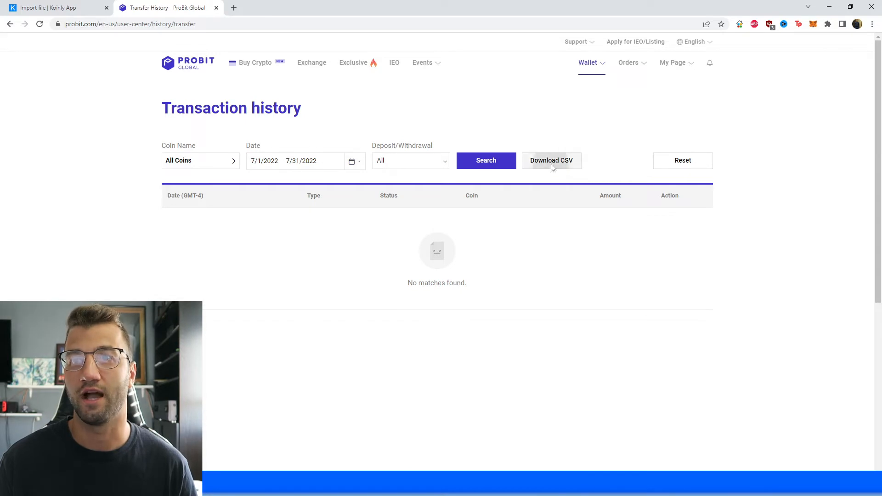
{"action": "left_click", "coordinate": [551, 161]}
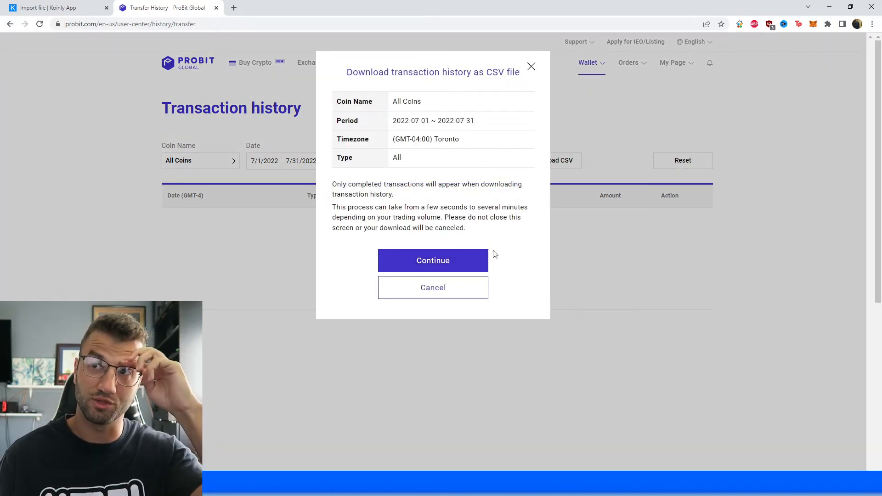
{"action": "mouse_move", "coordinate": [395, 219]}
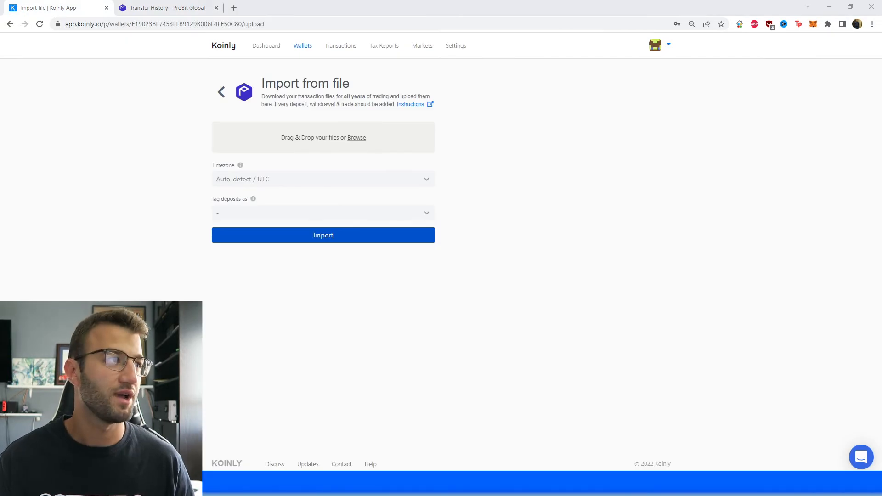
{"action": "left_click", "coordinate": [356, 137]}
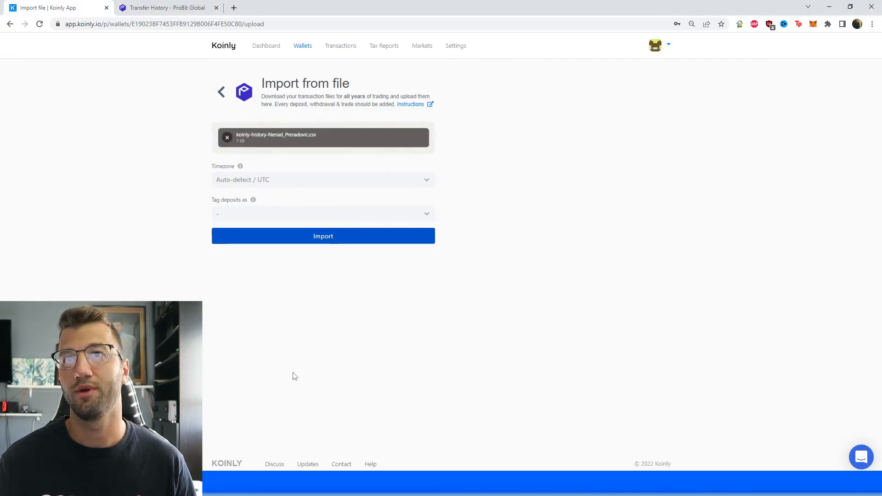
{"action": "left_click", "coordinate": [323, 235]}
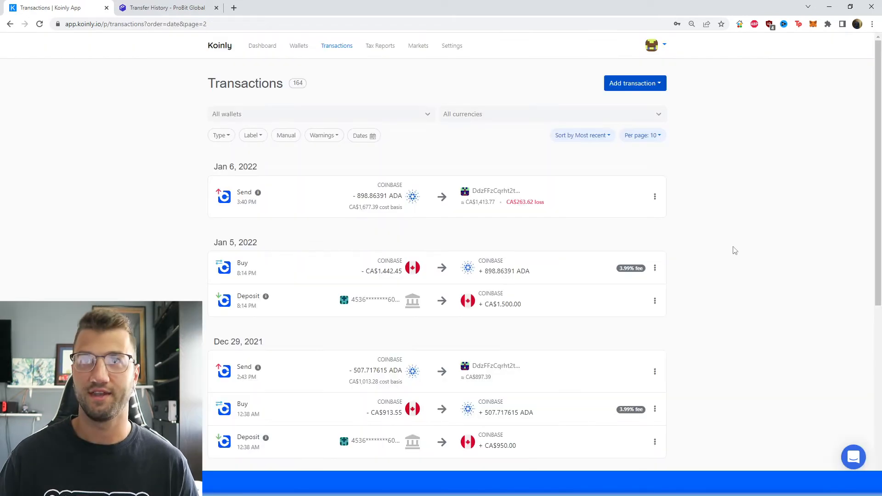
{"action": "mouse_move", "coordinate": [410, 115]}
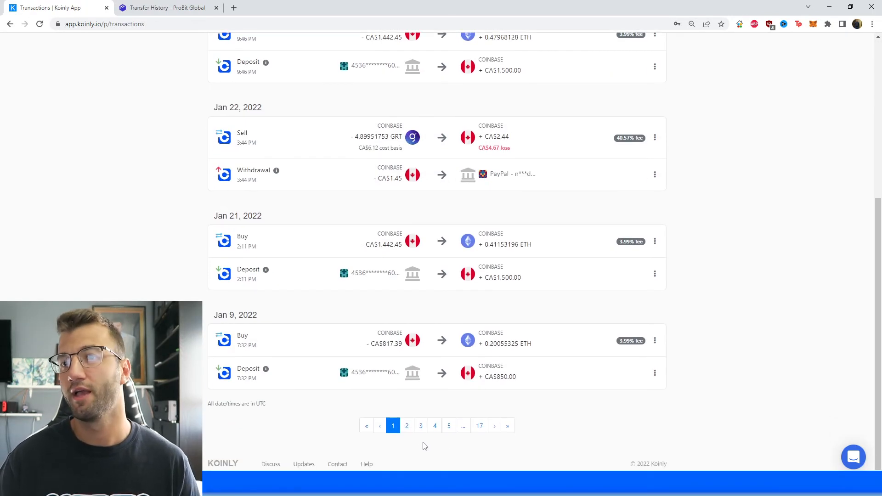
Browse transaction pages 2 and 3, then view the 2021 tax report with CA$130.25 gains
{"action": "left_click", "coordinate": [407, 425]}
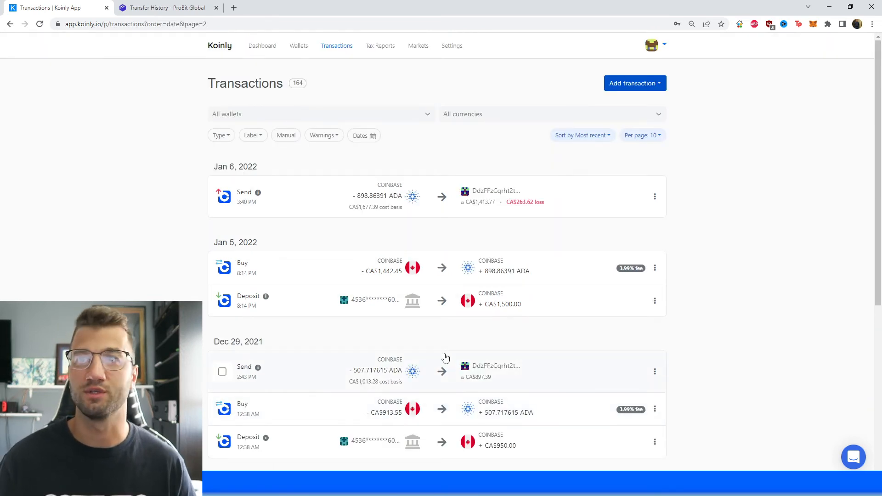
{"action": "scroll", "scroll_direction": "down", "scroll_amount": 3}
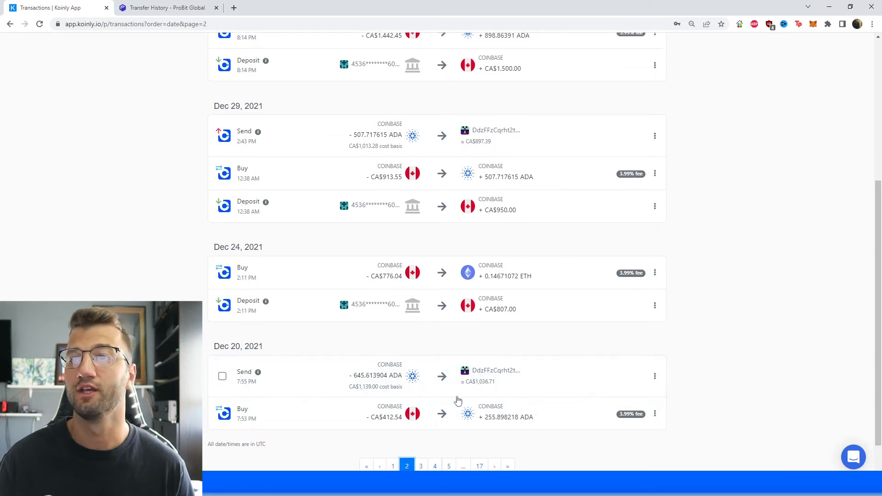
{"action": "left_click", "coordinate": [421, 466]}
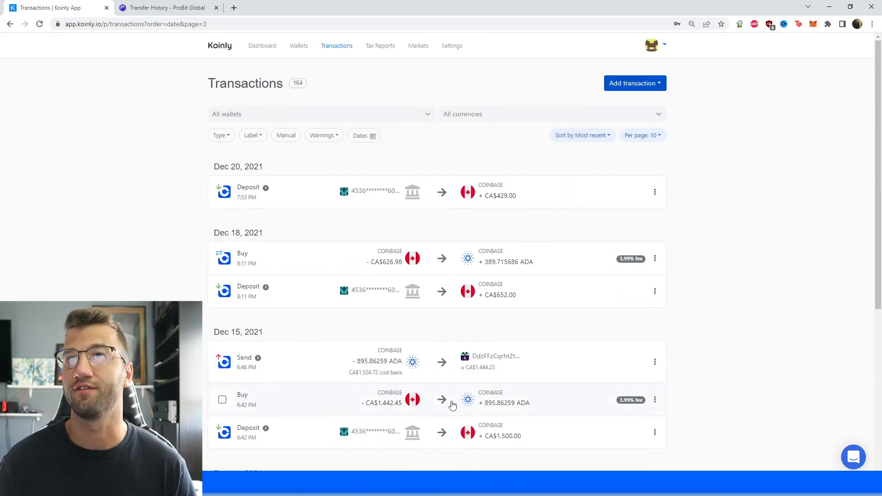
{"action": "left_click", "coordinate": [381, 45]}
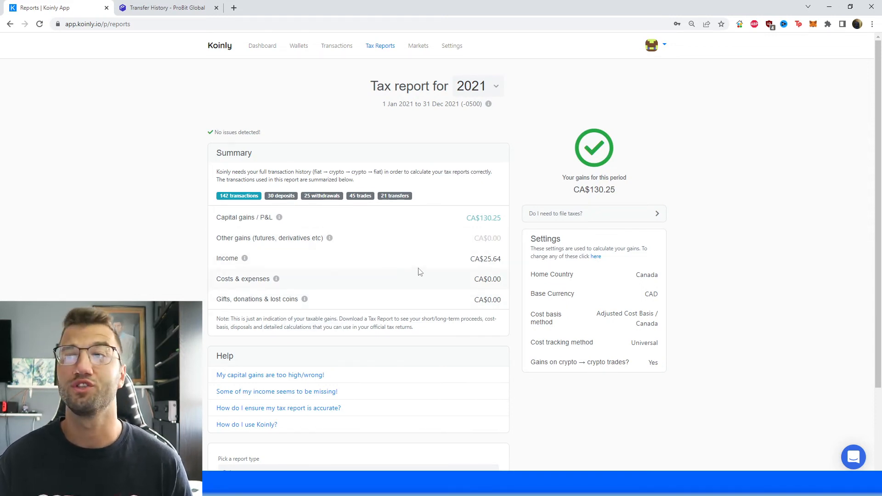
Scroll down through the Koinly Help Center page
{"action": "scroll", "scroll_direction": "down", "scroll_amount": 3}
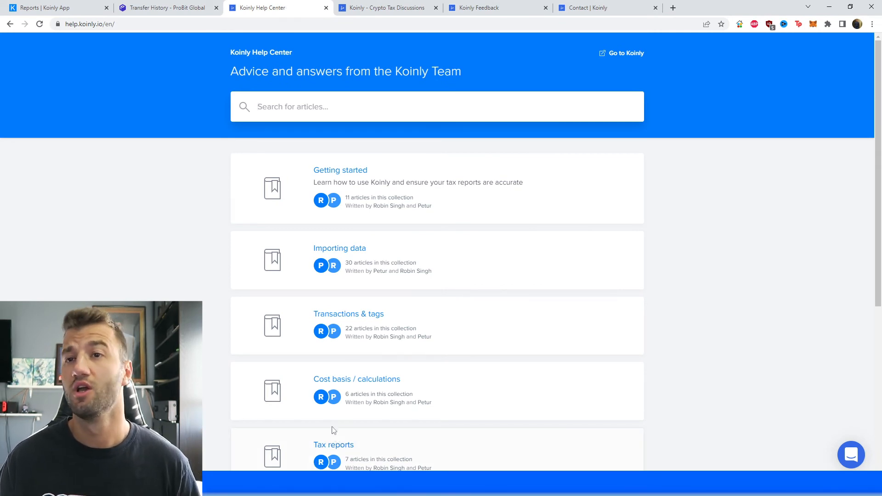
View the Koinly Feedback roadmap tab, then the Contact Koinly tab
{"action": "left_click", "coordinate": [386, 8]}
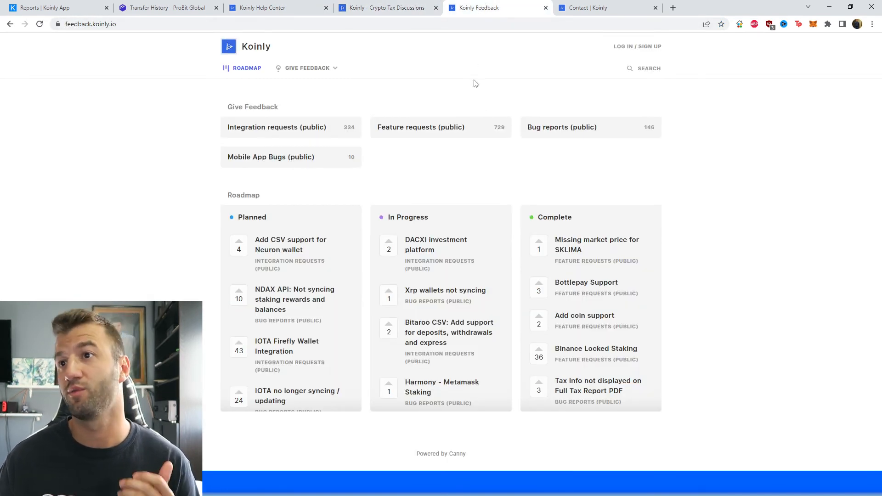
{"action": "mouse_move", "coordinate": [471, 161]}
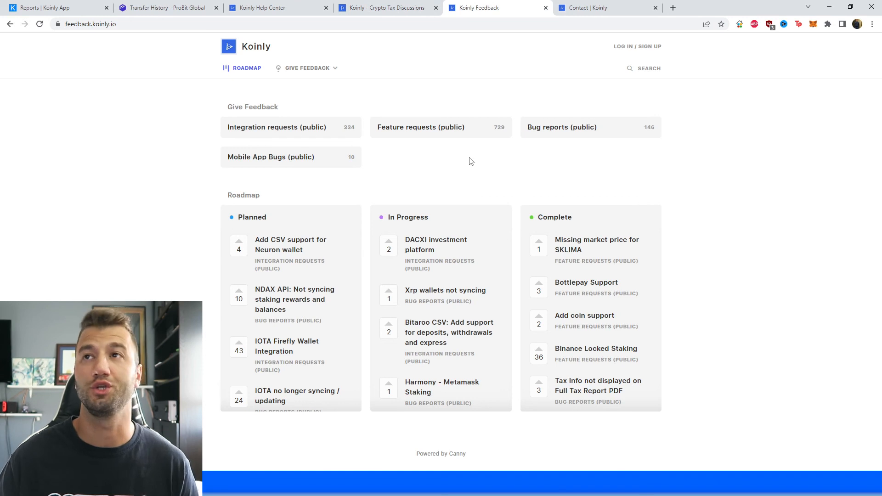
{"action": "left_click", "coordinate": [605, 7]}
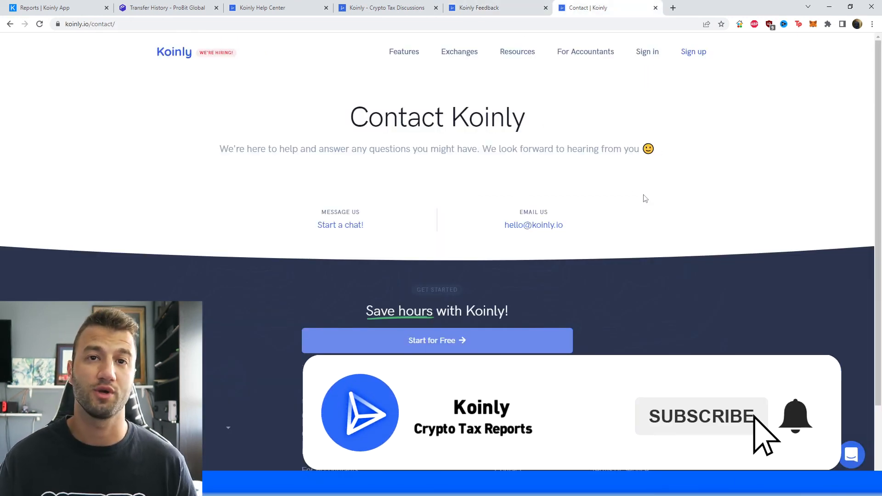
{"action": "mouse_move", "coordinate": [590, 345]}
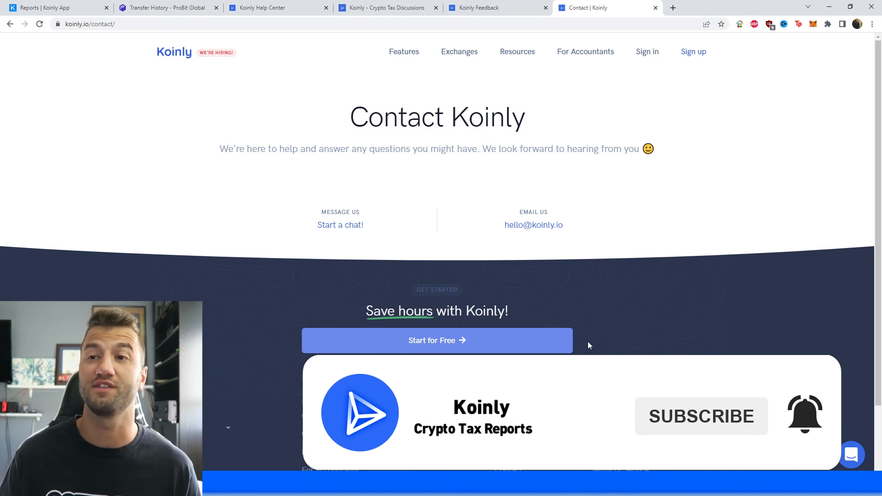